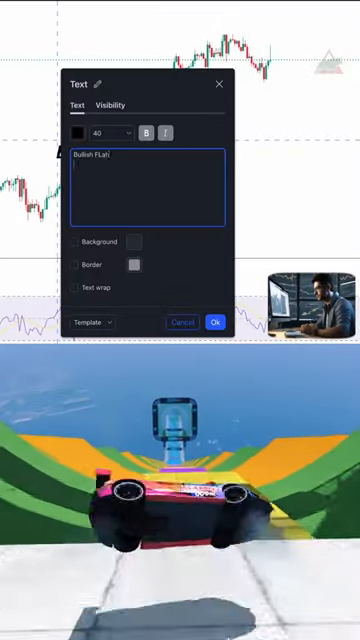
- Label the chart 'Bullish (Flag)' and browse the forex signals channel posts
{"action": "left_click", "coordinate": [216, 322]}
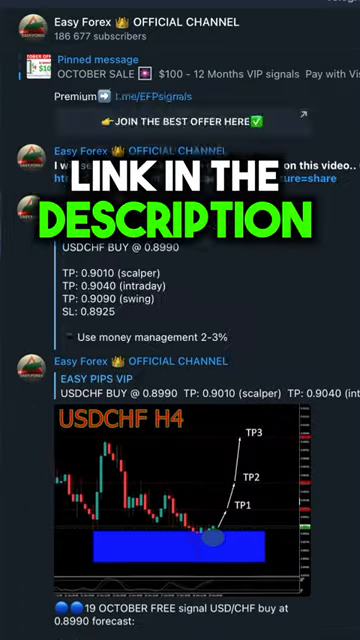
{"action": "scroll", "scroll_direction": "up", "scroll_amount": 3}
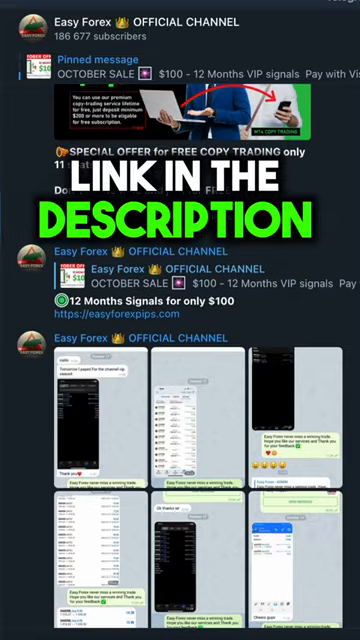